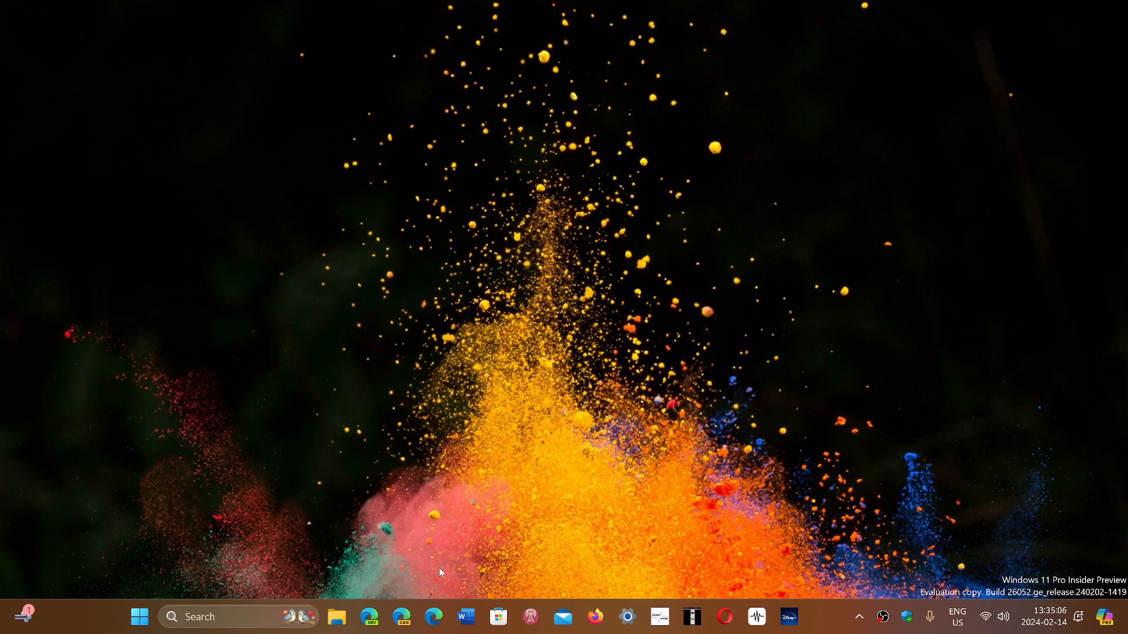
{"action": "mouse_move", "coordinate": [892, 554]}
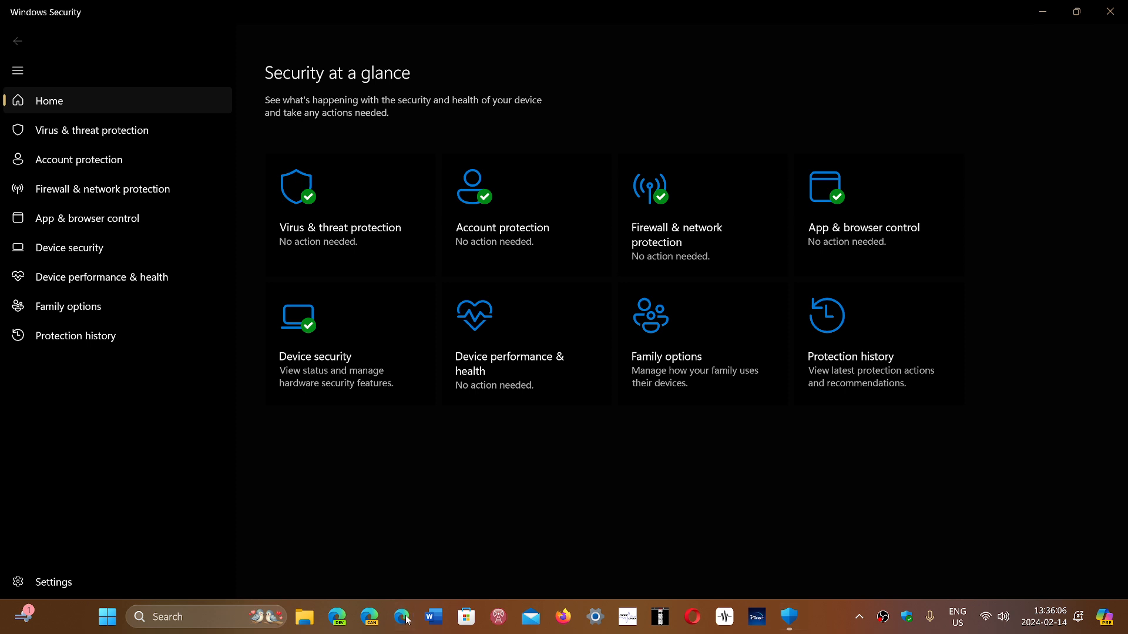
{"action": "left_click", "coordinate": [401, 616]}
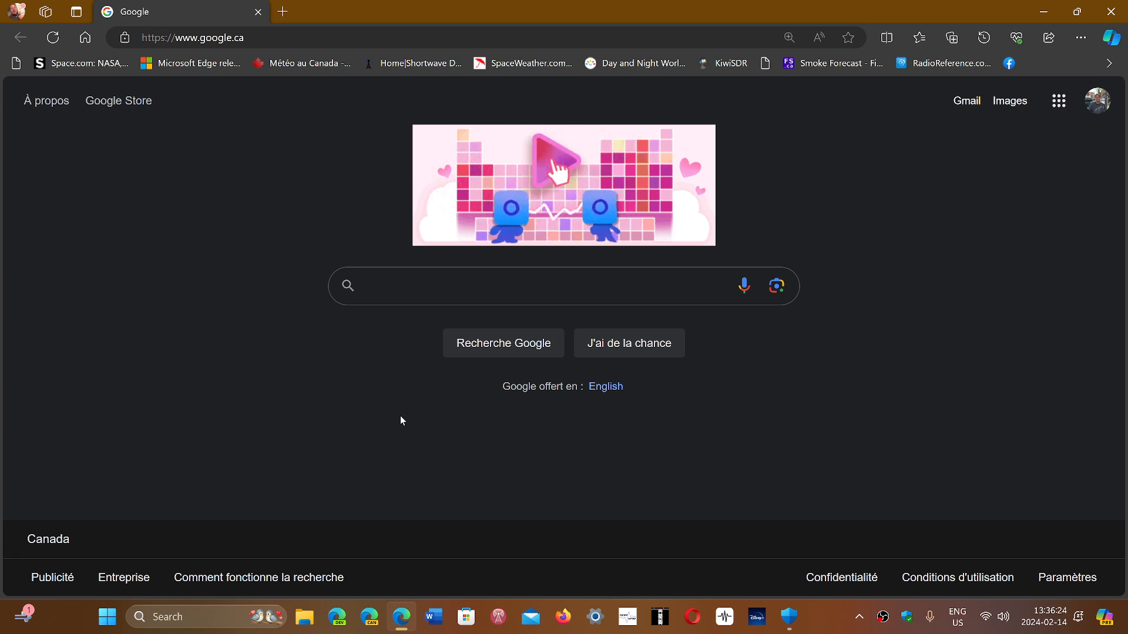
{"action": "mouse_move", "coordinate": [586, 176]}
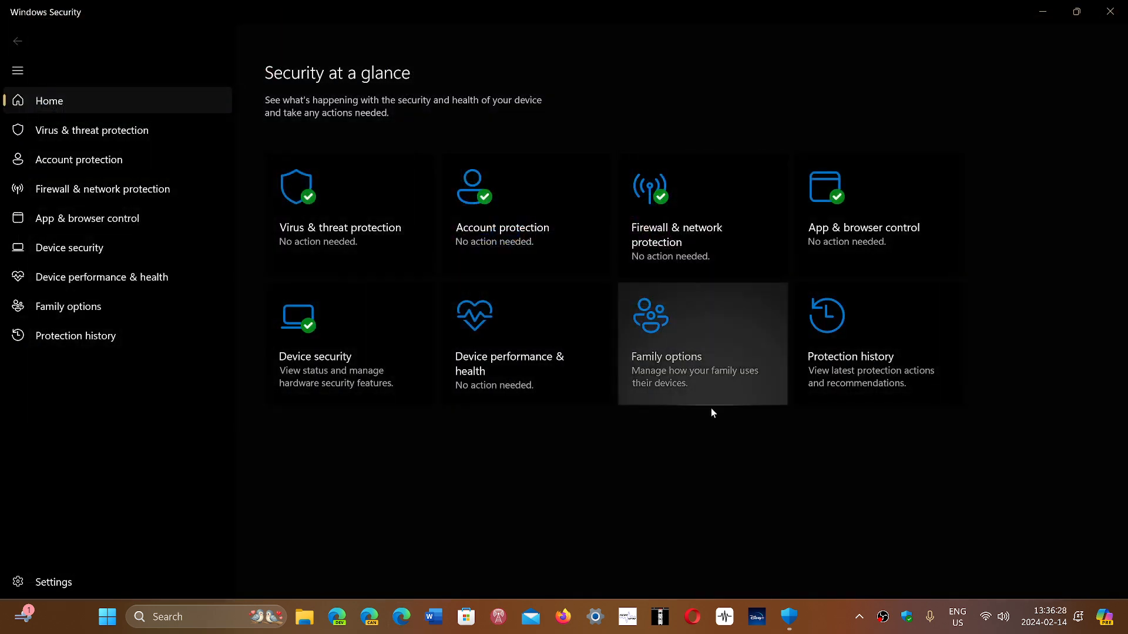
{"action": "mouse_move", "coordinate": [676, 481]}
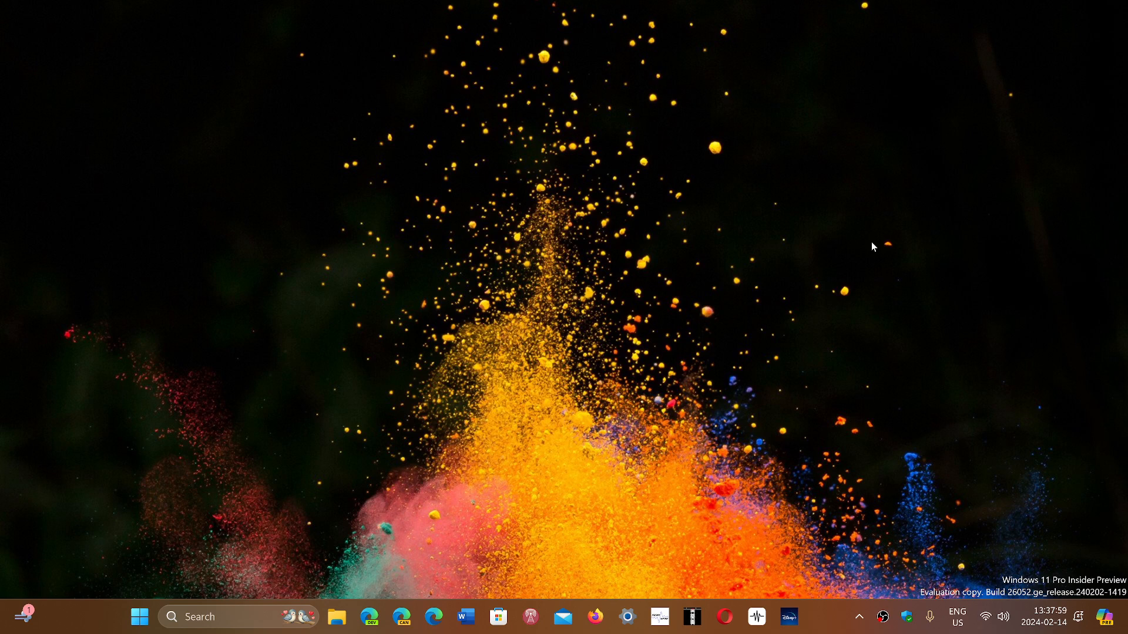
{"action": "mouse_move", "coordinate": [827, 620]}
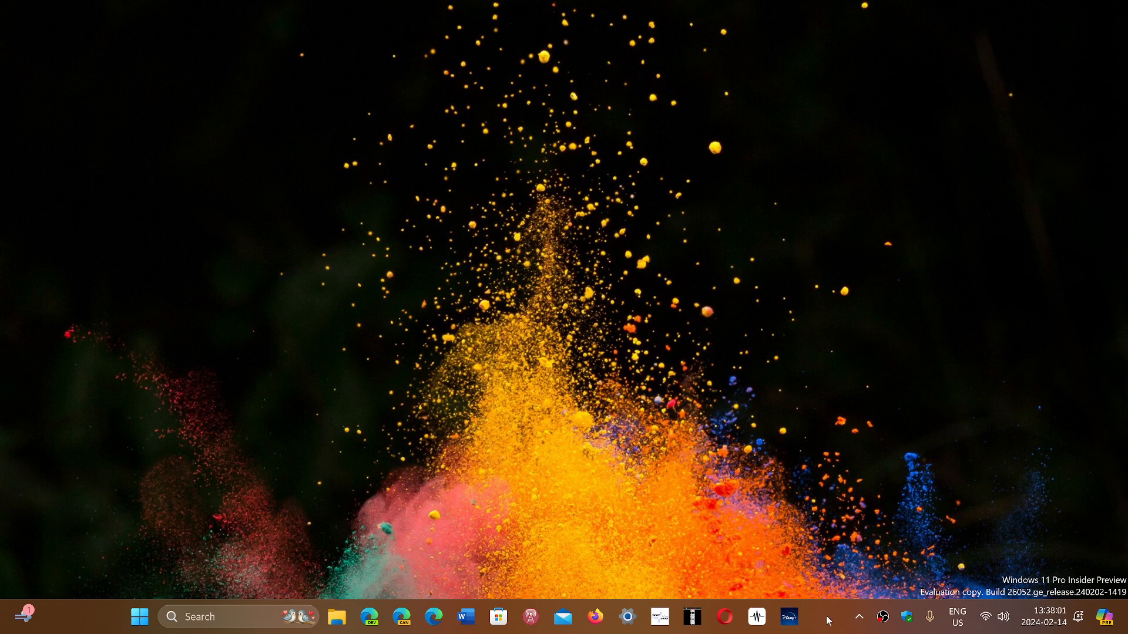